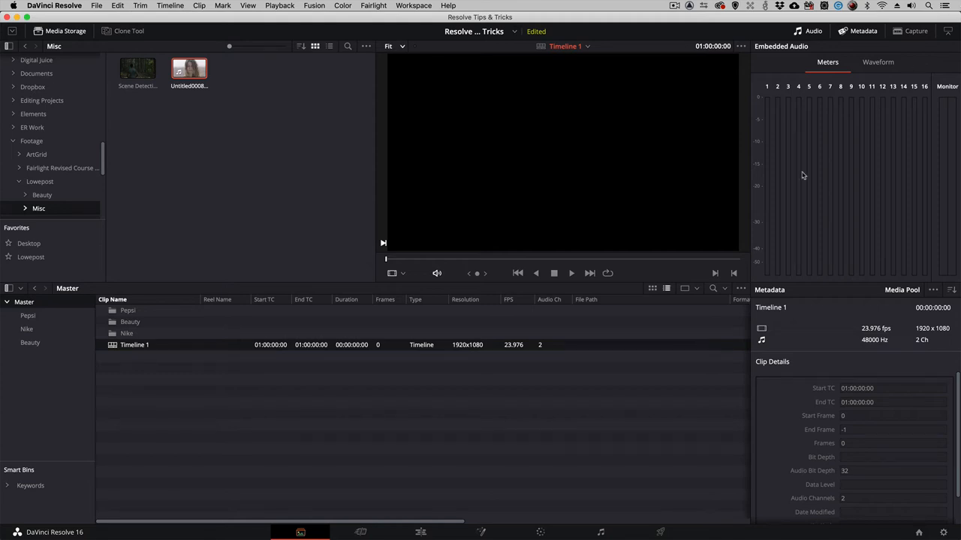
mouse_move(444, 378)
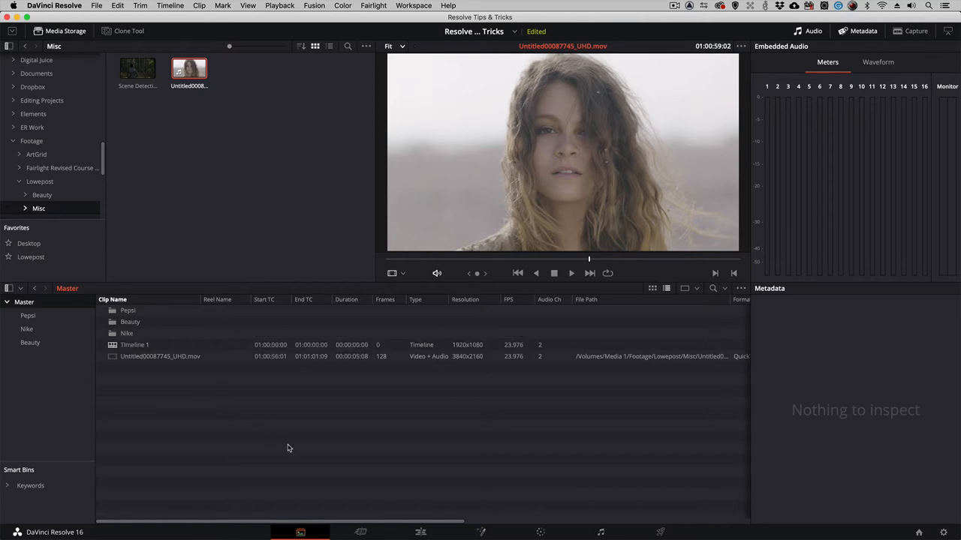
Switch to the Edit page, where Timeline 1 holds the UHD beauty clip.
left_click(420, 532)
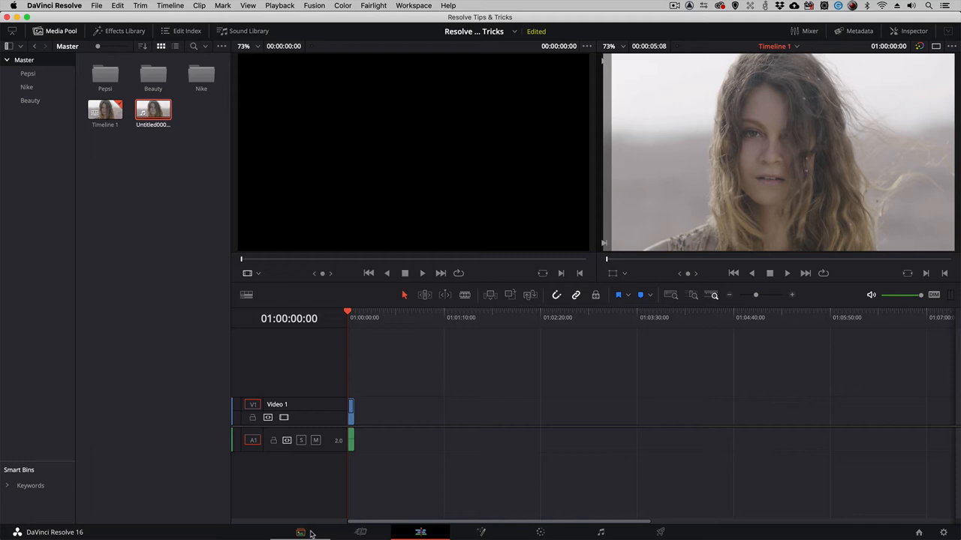
Remove the UHD beauty clip from the Media Pool, leaving Timeline 1 offline, and open File.
left_click(301, 532)
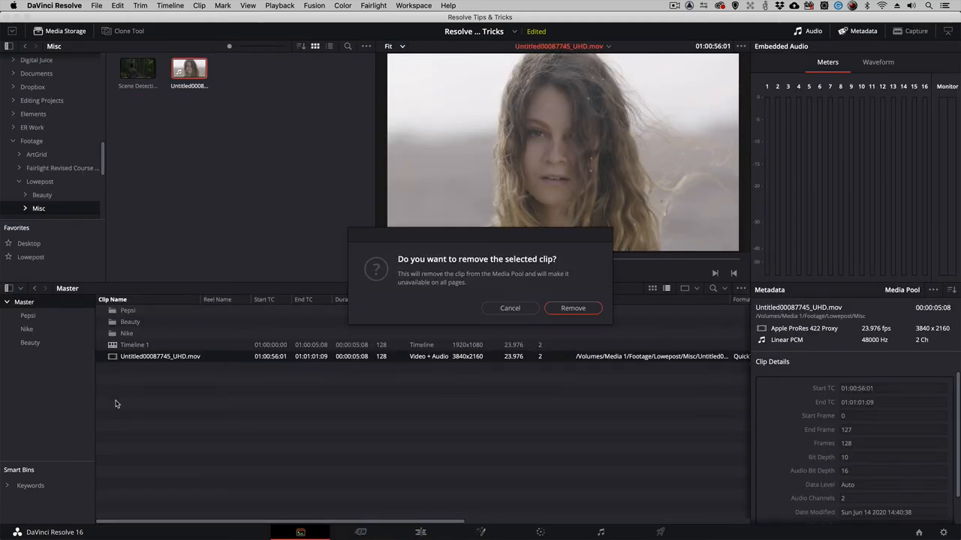
left_click(572, 308)
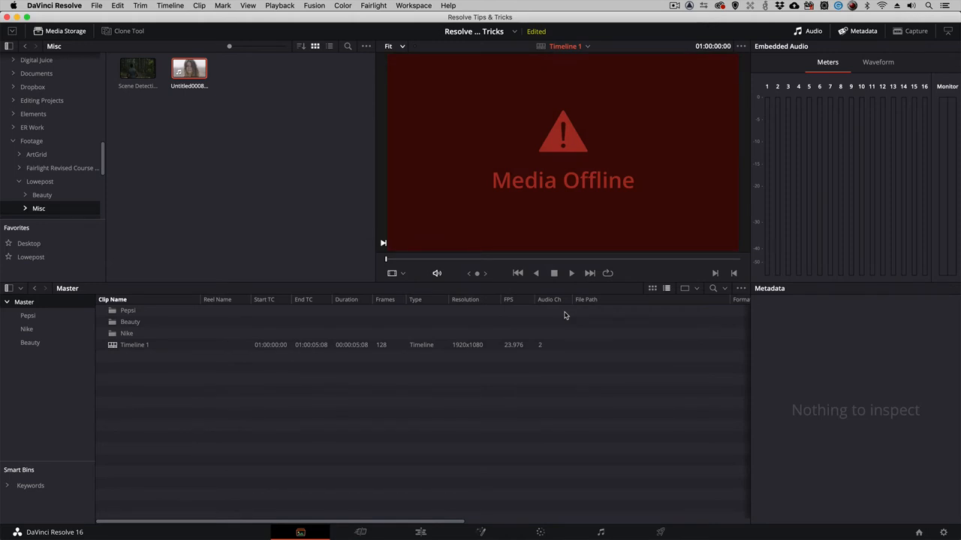
left_click(114, 6)
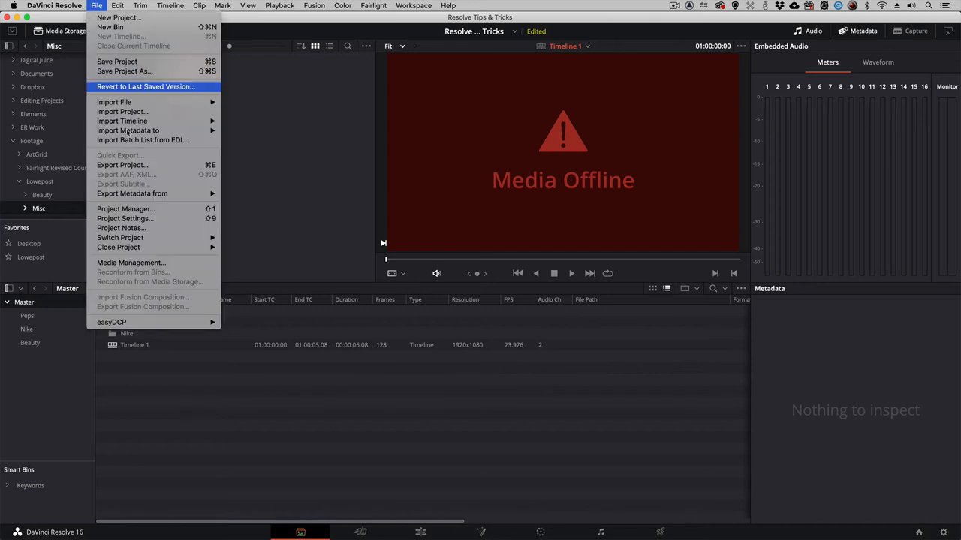
Set mismatched input scaling to 'Center crop with no resizing' in Project Settings.
left_click(125, 218)
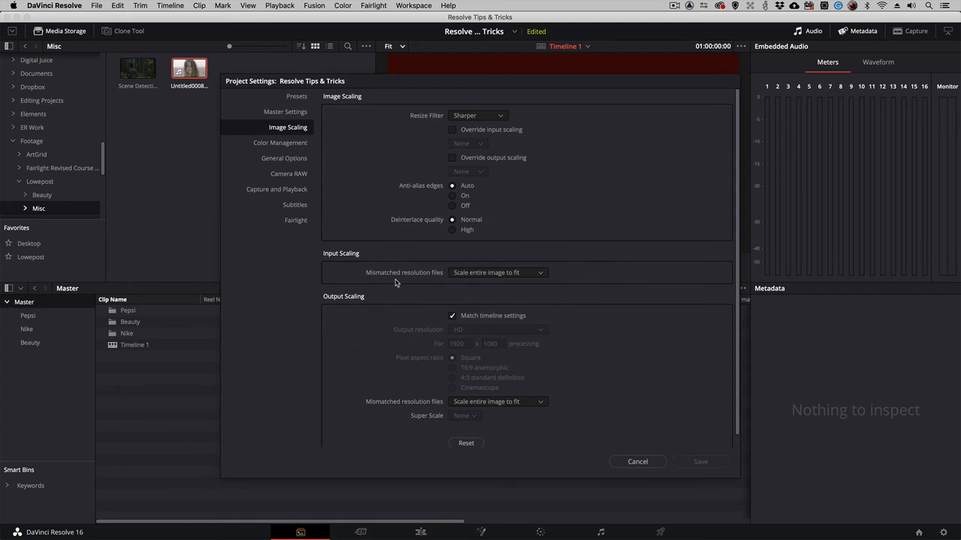
mouse_move(470, 280)
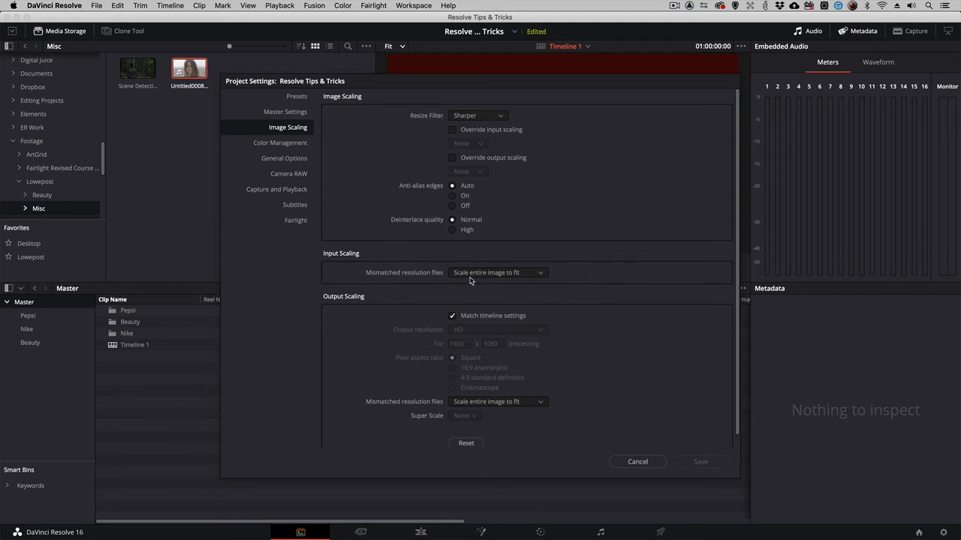
left_click(498, 272)
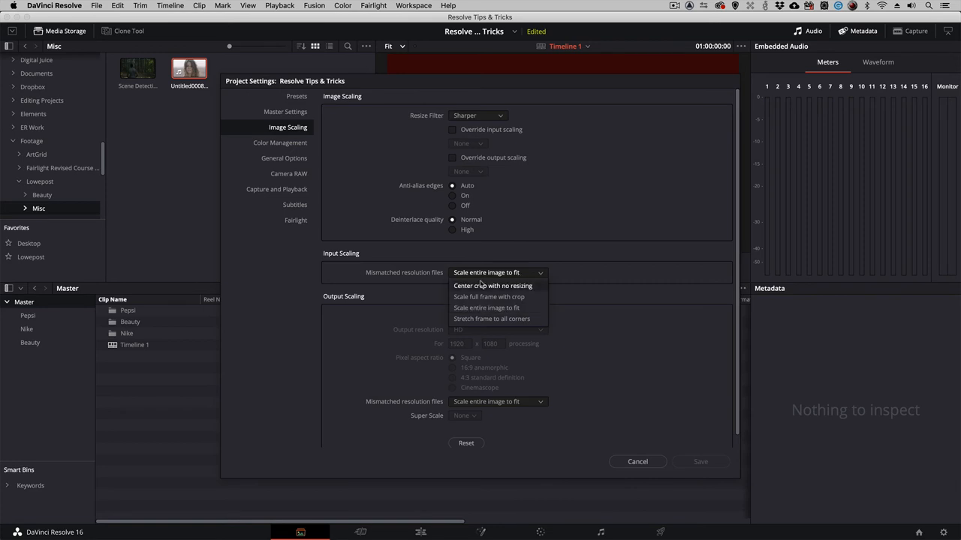
left_click(492, 285)
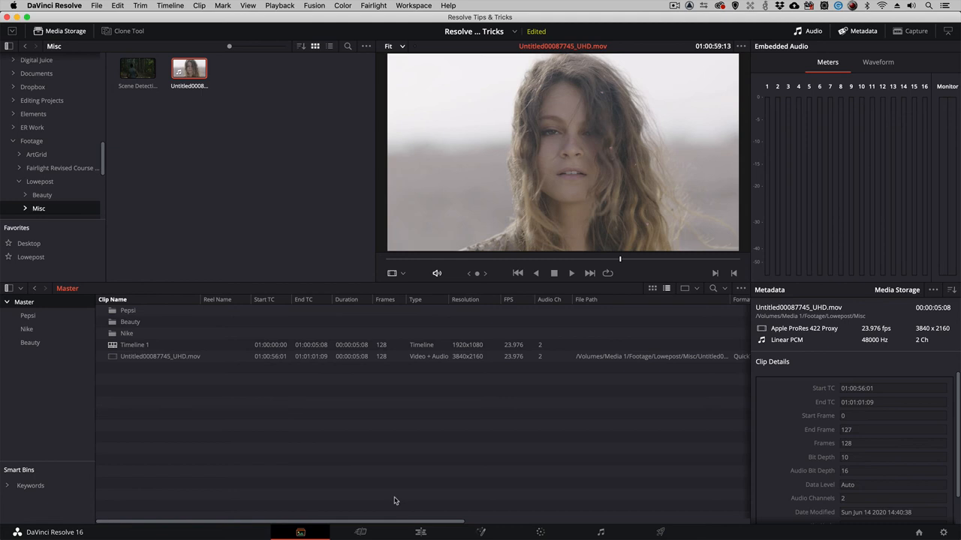
On the Edit page, show the UHD clip's full outline overflowing the 1080p frame.
left_click(420, 532)
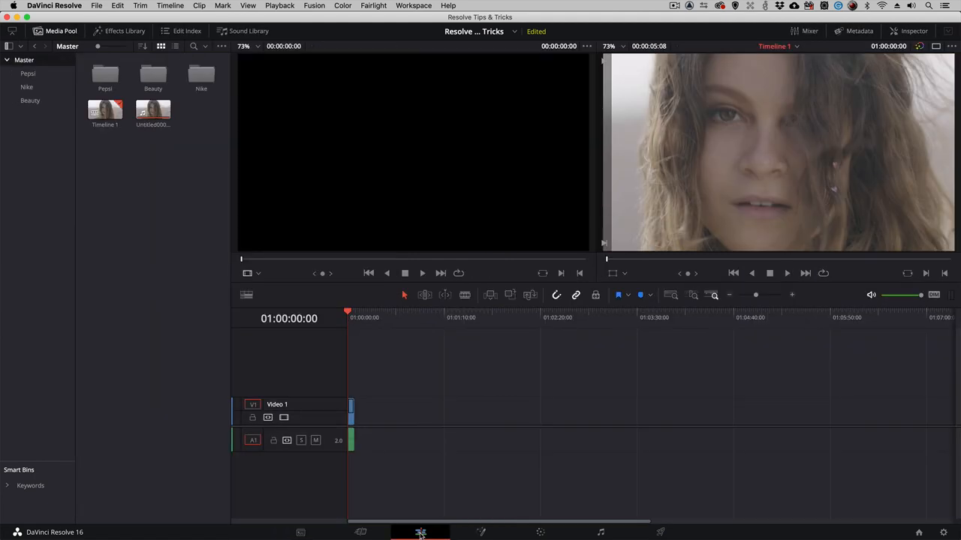
mouse_move(376, 529)
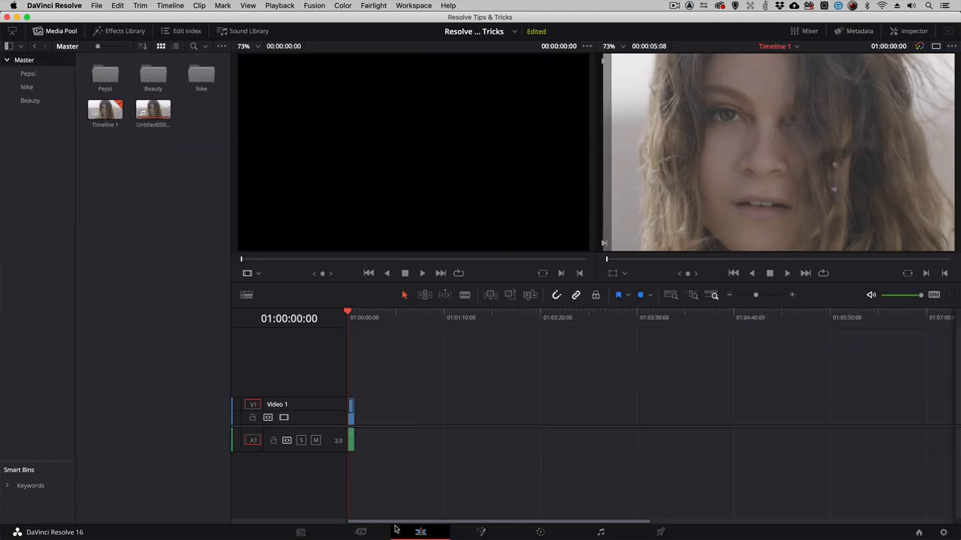
mouse_move(421, 531)
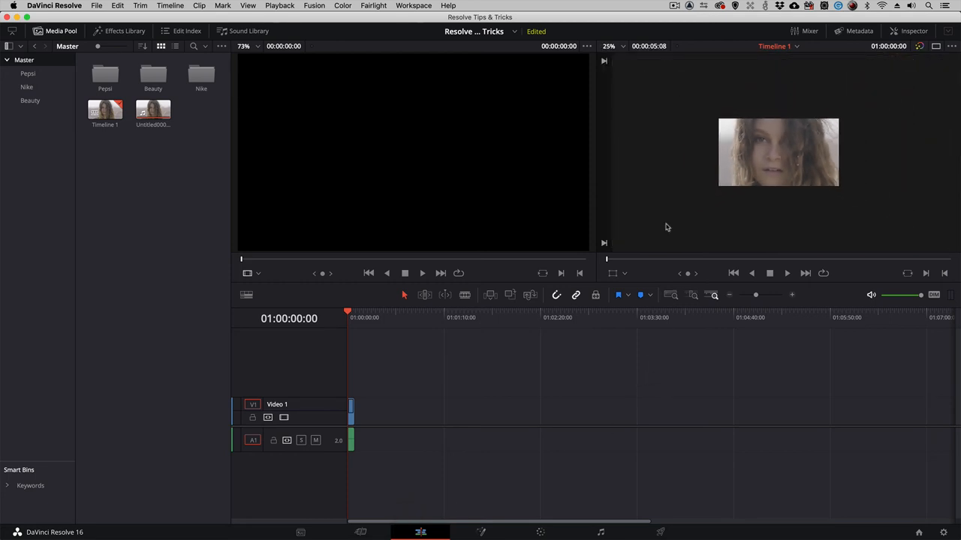
left_click(617, 295)
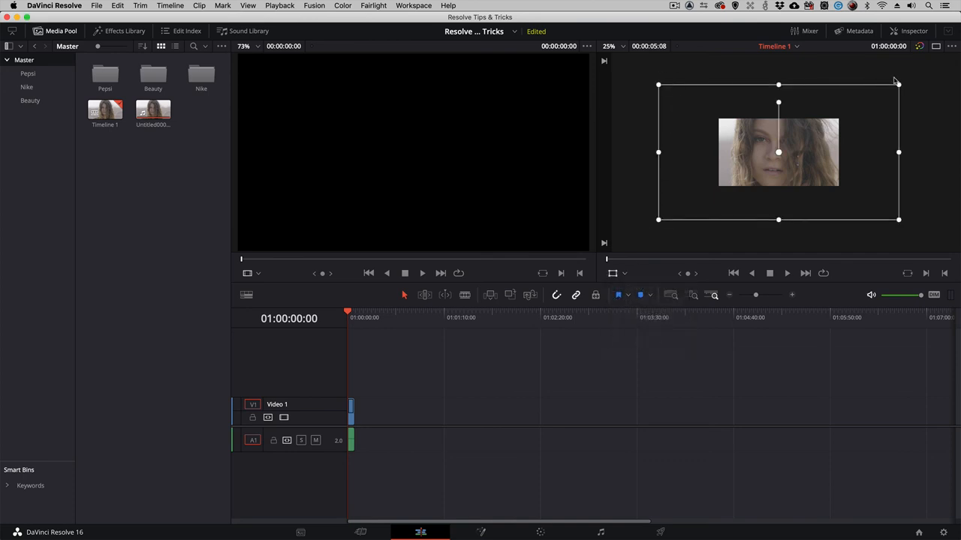
mouse_move(897, 230)
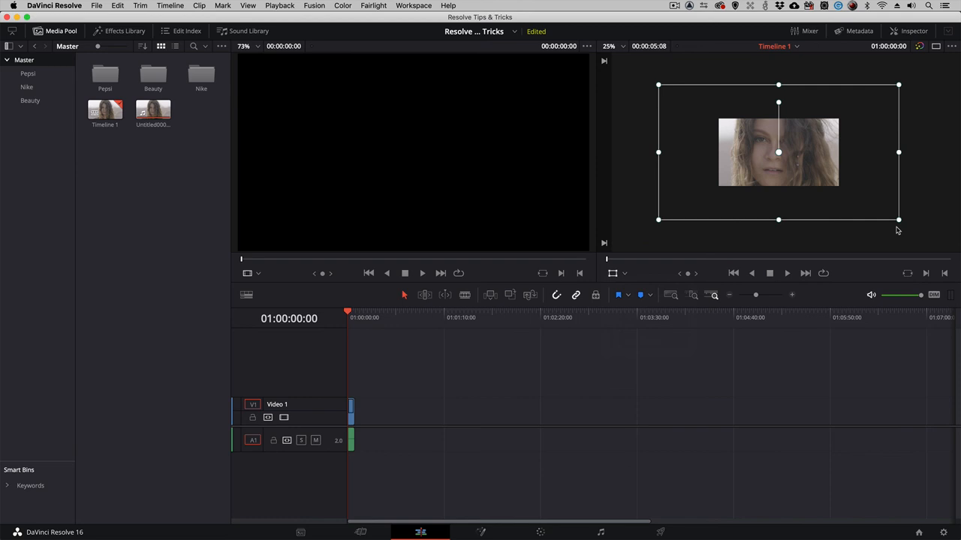